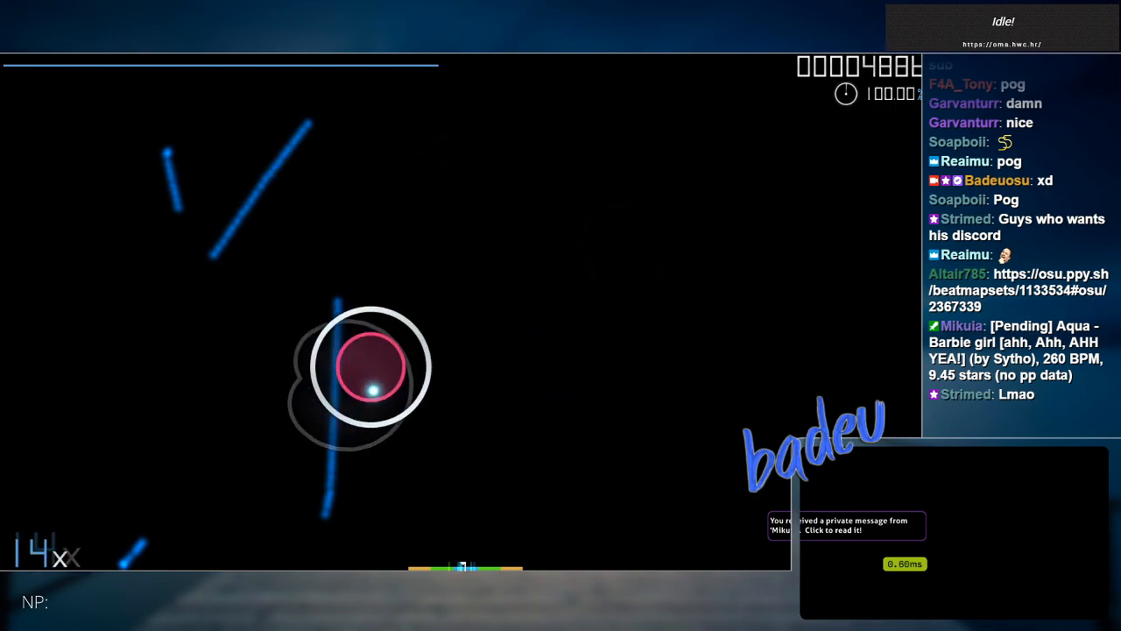
mouse_move(325, 412)
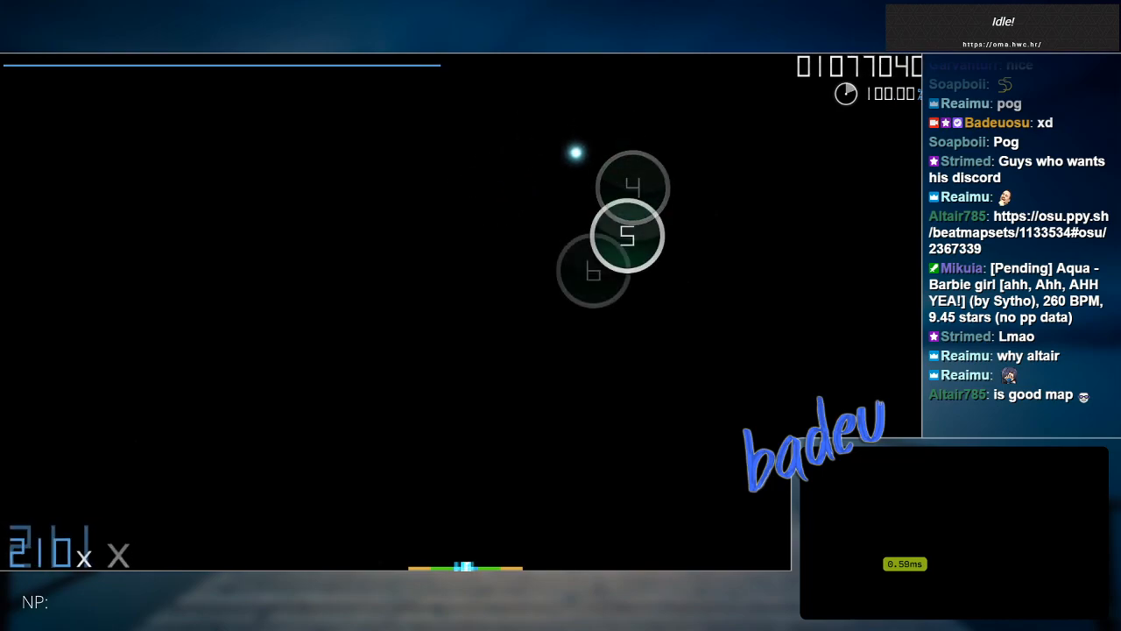
mouse_move(284, 363)
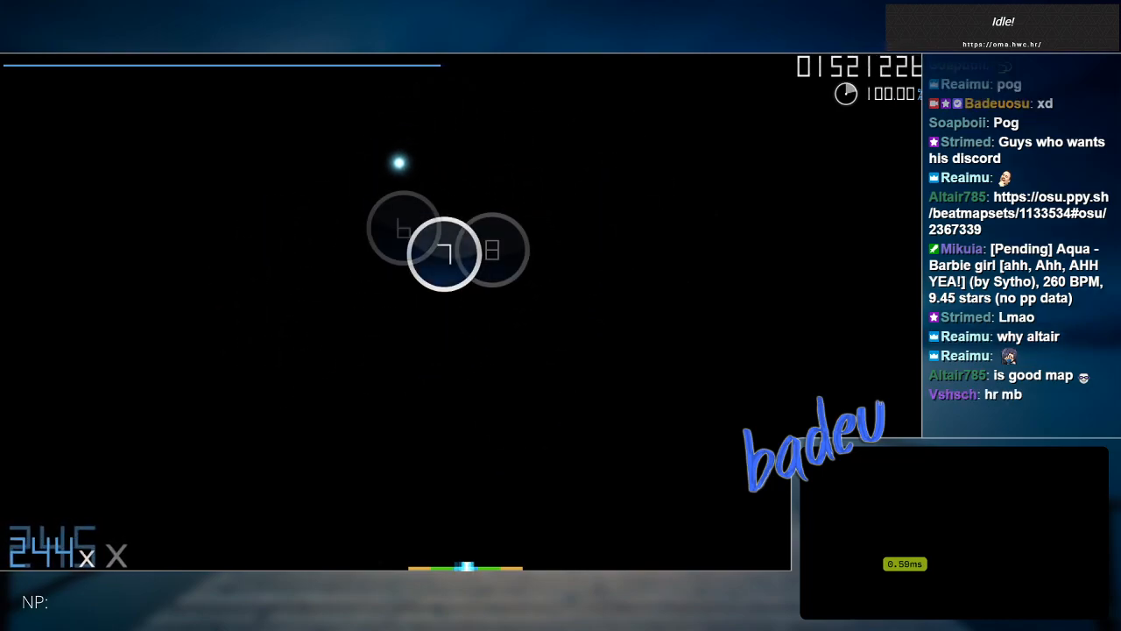
mouse_move(676, 353)
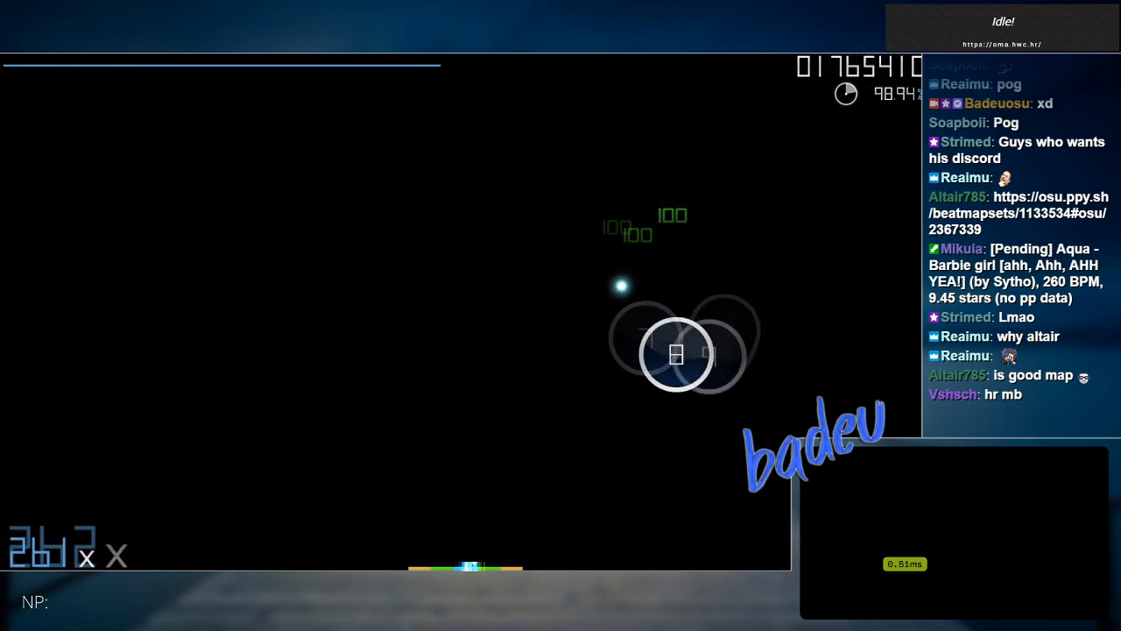
mouse_move(575, 307)
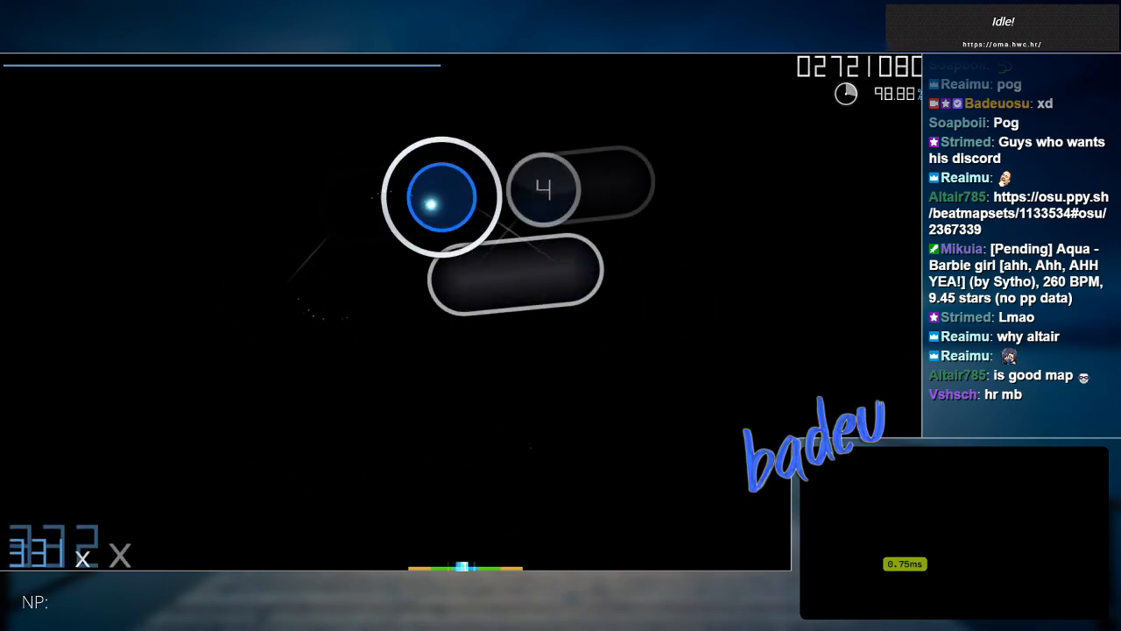
mouse_move(569, 277)
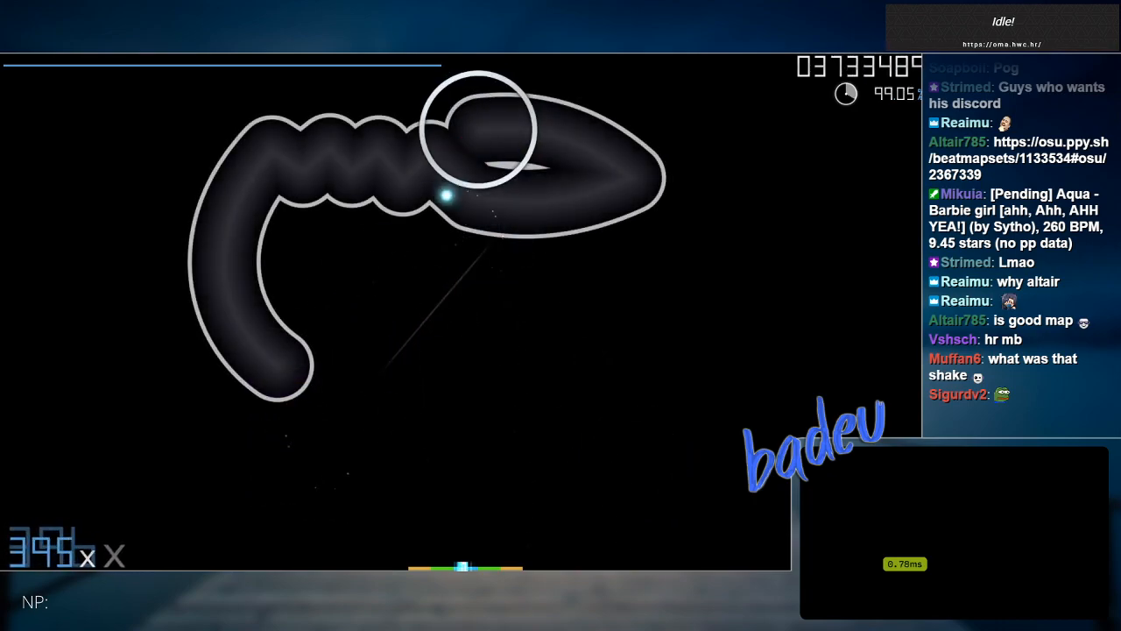
mouse_move(480, 130)
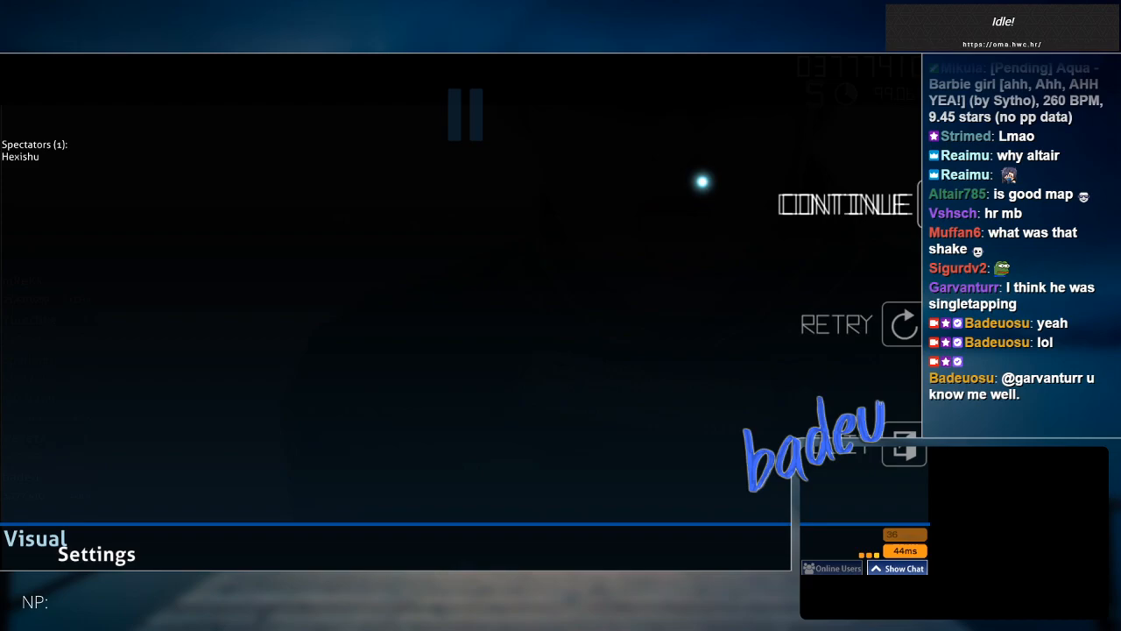
Resume the paused Barbie Girl run from the pause menu to continue the combo
click(843, 203)
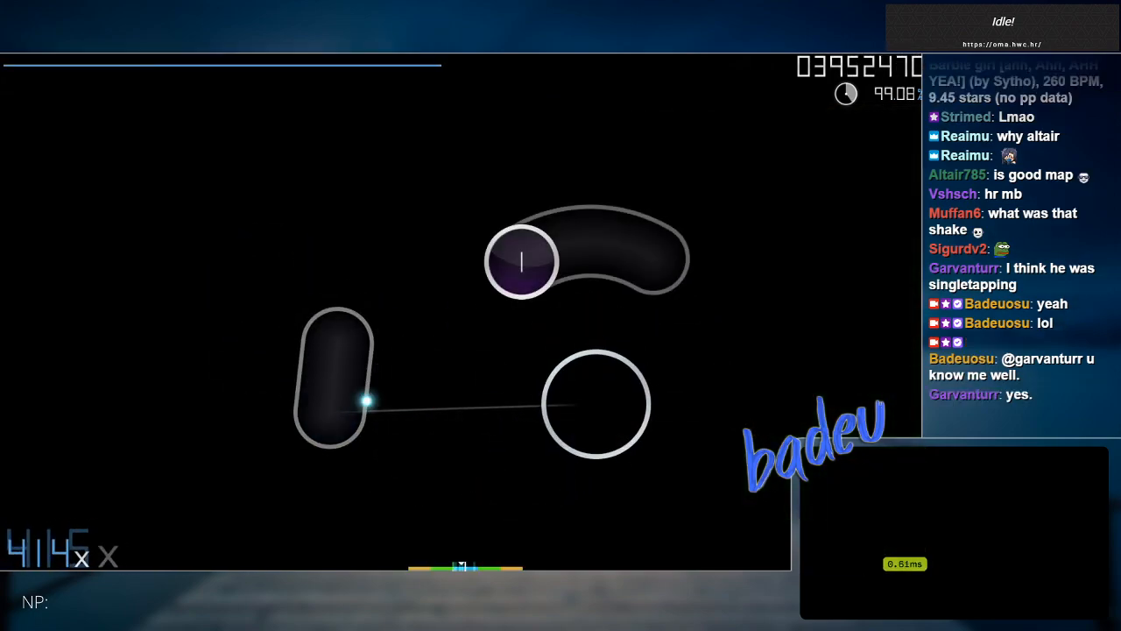
mouse_move(386, 305)
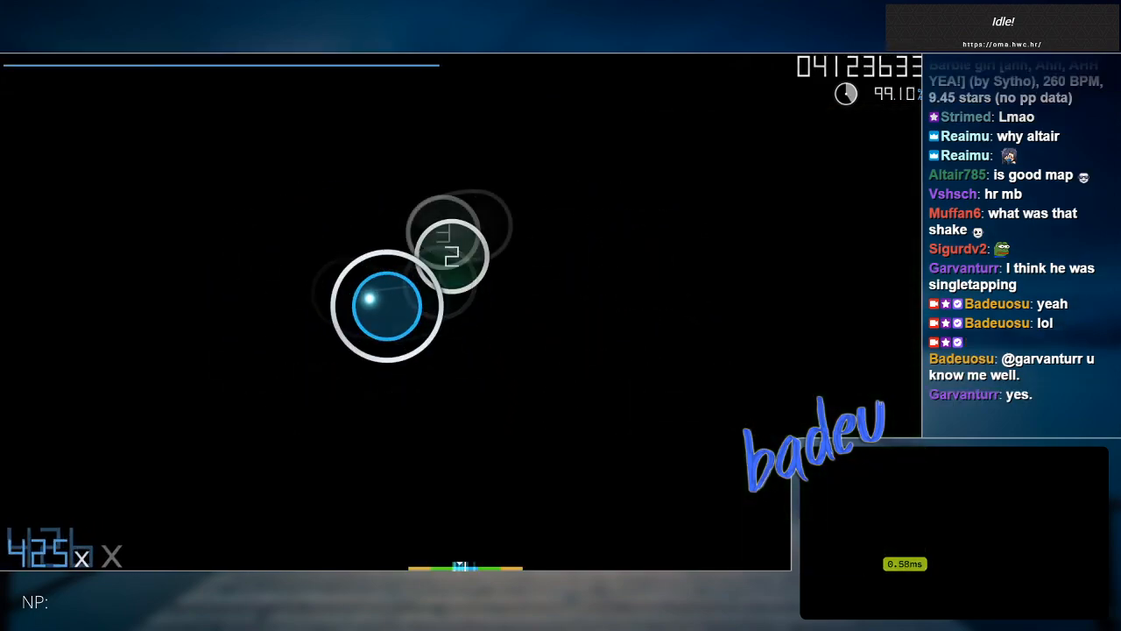